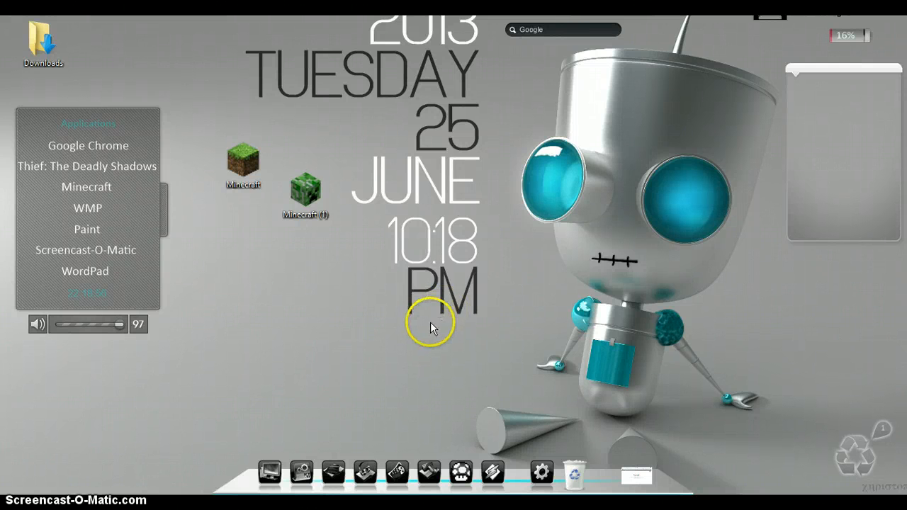
{"action": "mouse_move", "coordinate": [333, 333]}
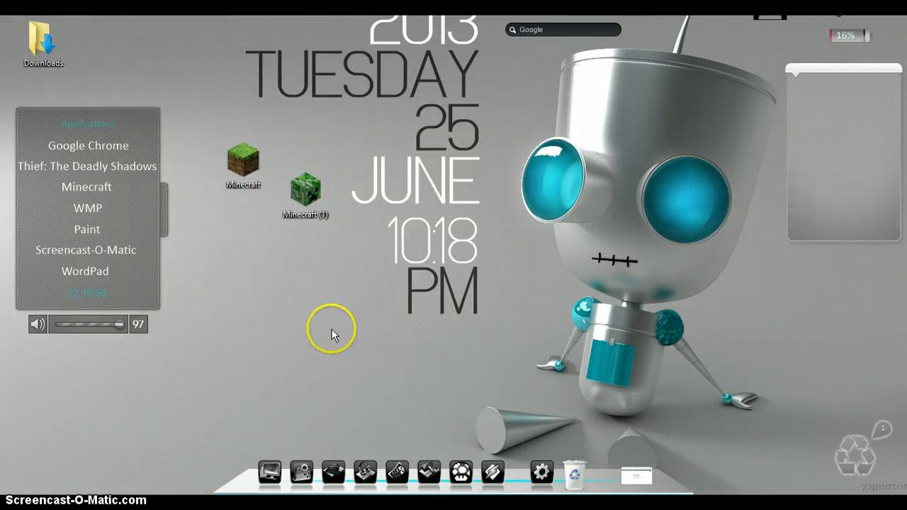
{"action": "mouse_move", "coordinate": [255, 270]}
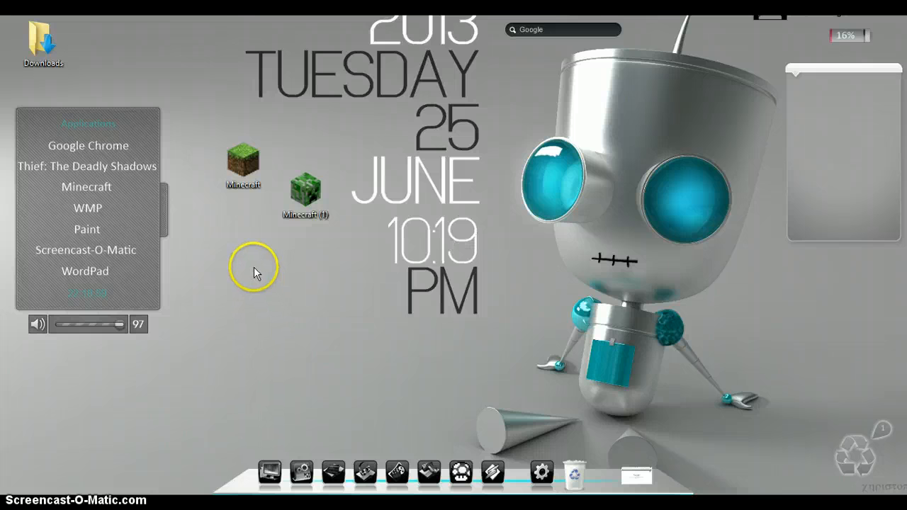
{"action": "mouse_move", "coordinate": [236, 153]}
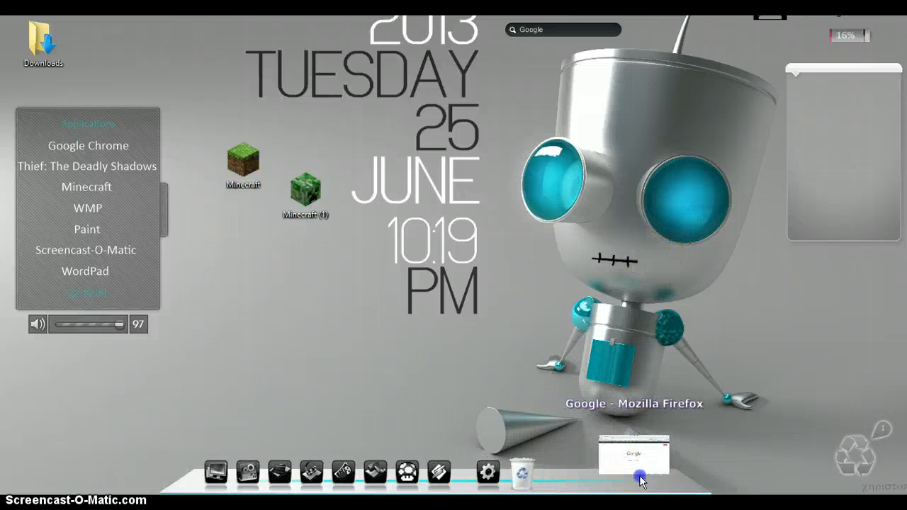
- Google 'Minecraft desktop icons' and open the rw-designer MineCraft Icons result
{"action": "left_click", "coordinate": [634, 452]}
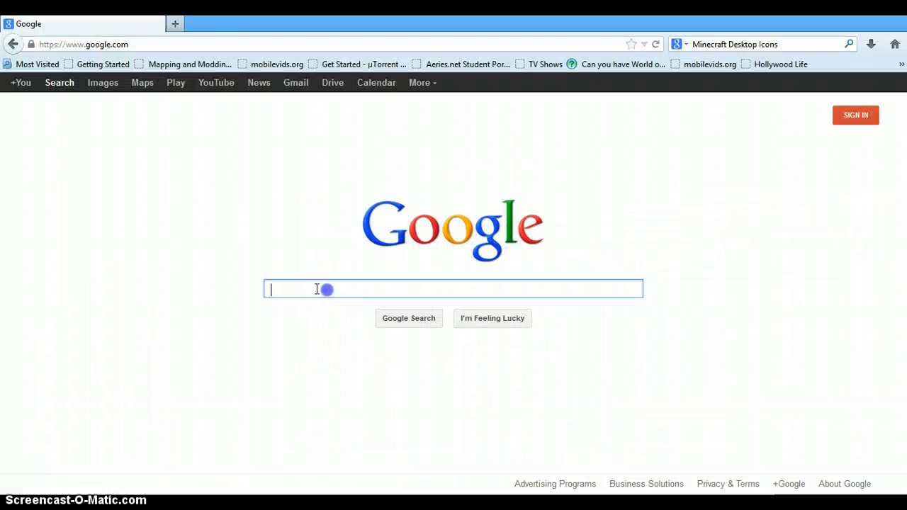
{"action": "type", "text": "Minecraft desktop i"}
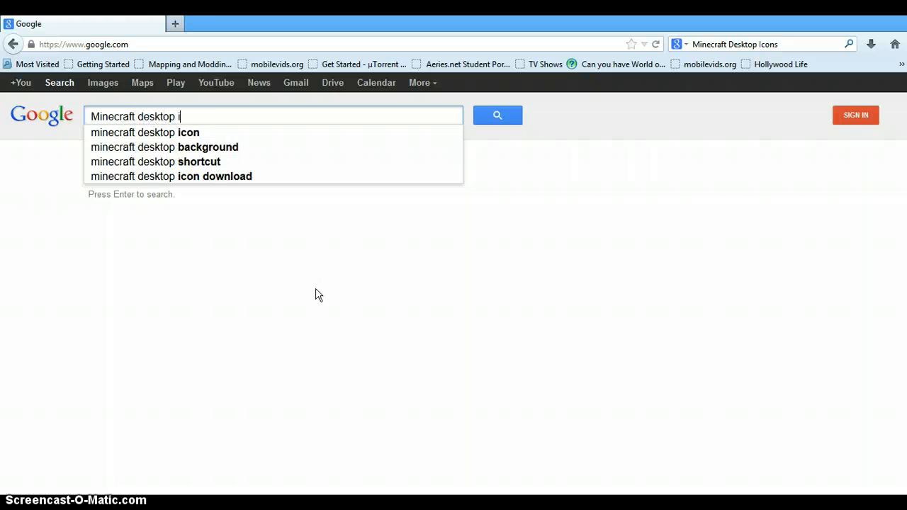
{"action": "key", "text": "enter"}
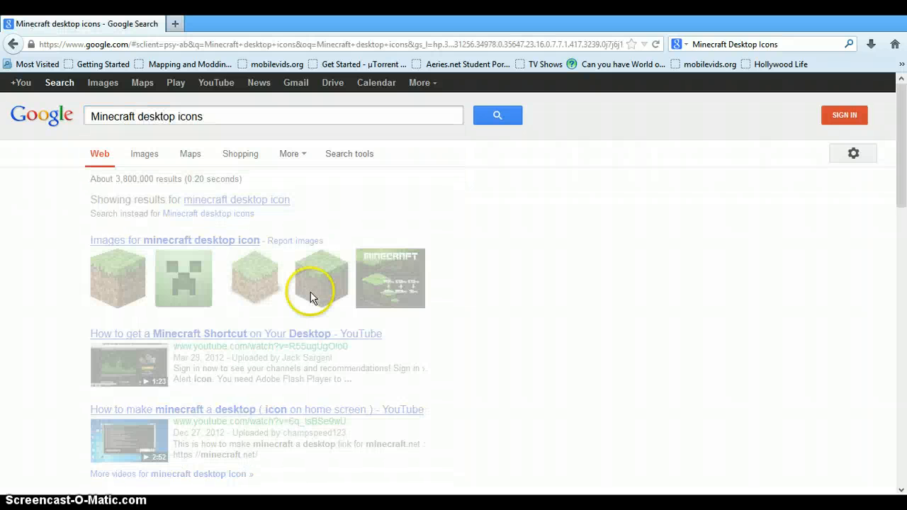
{"action": "scroll", "scroll_direction": "down", "scroll_amount": 3}
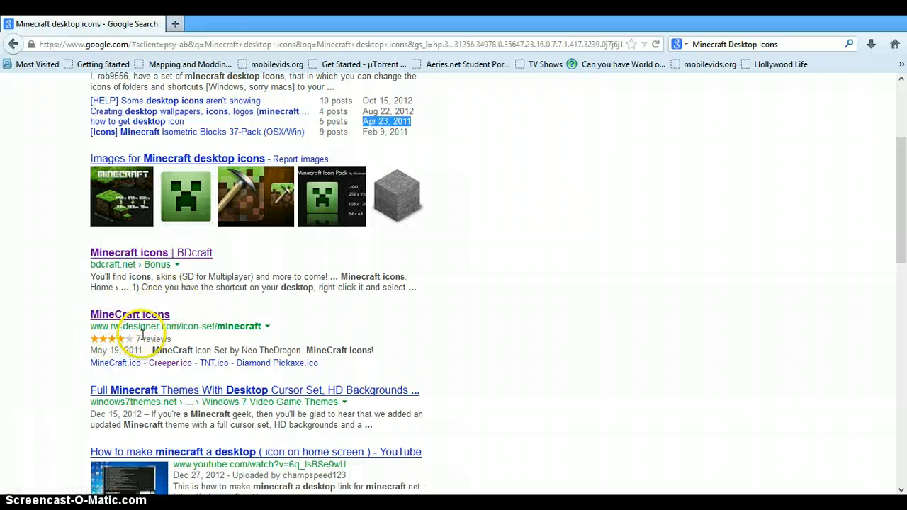
{"action": "left_click", "coordinate": [130, 314]}
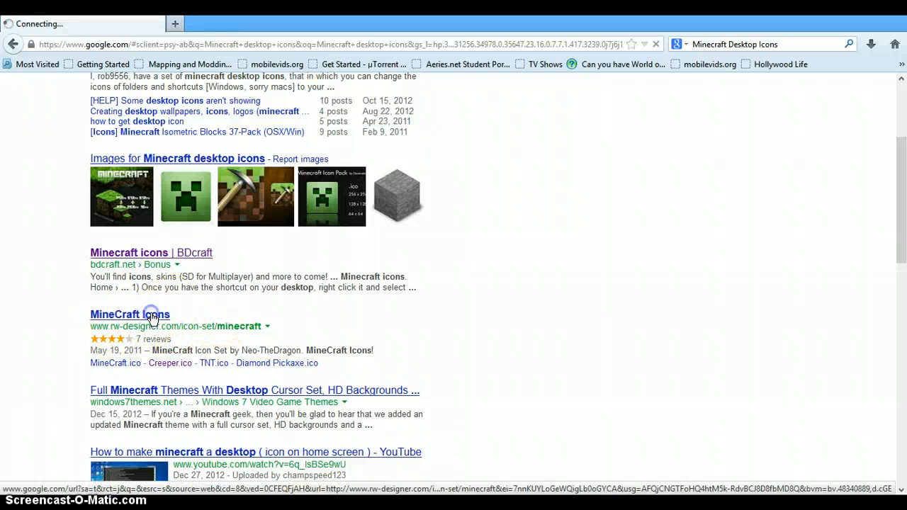
- Find TNT.ico in the MineCraft icon set and view its download and size details
{"action": "left_click", "coordinate": [130, 314]}
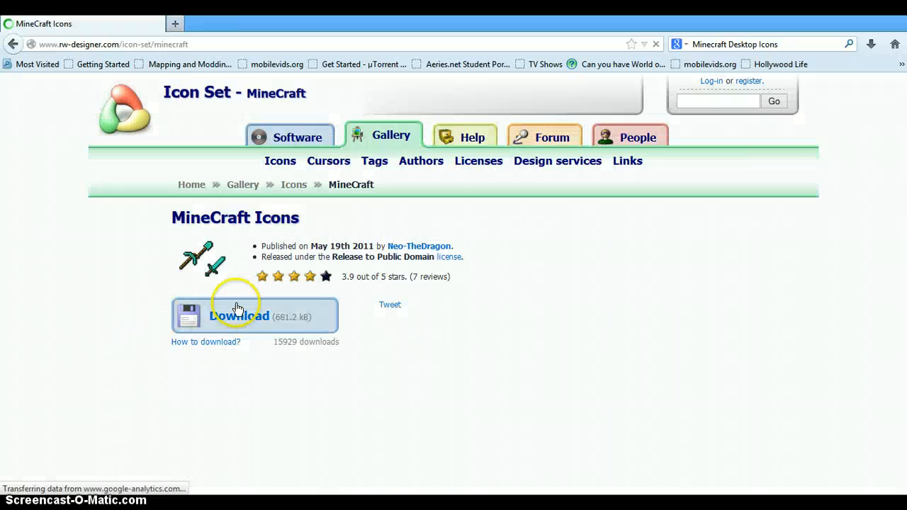
{"action": "scroll", "scroll_direction": "down", "scroll_amount": 3}
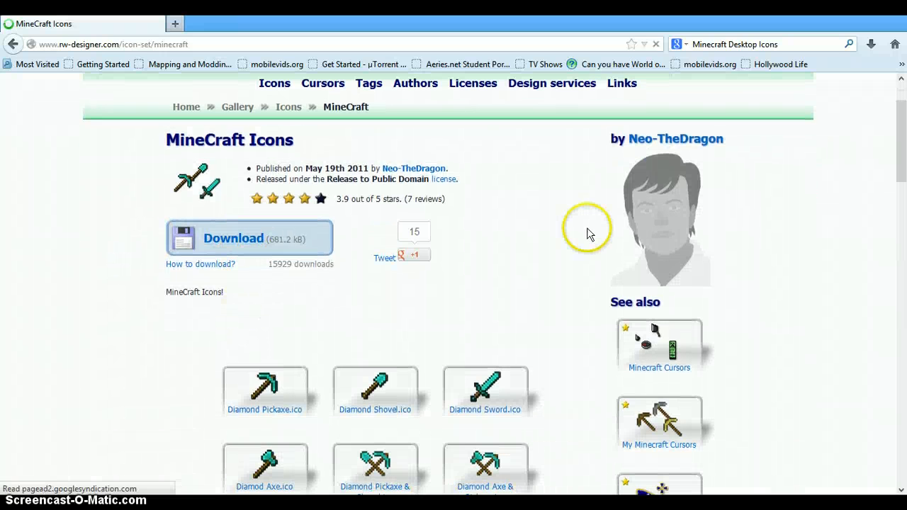
{"action": "scroll", "scroll_direction": "down", "scroll_amount": 3}
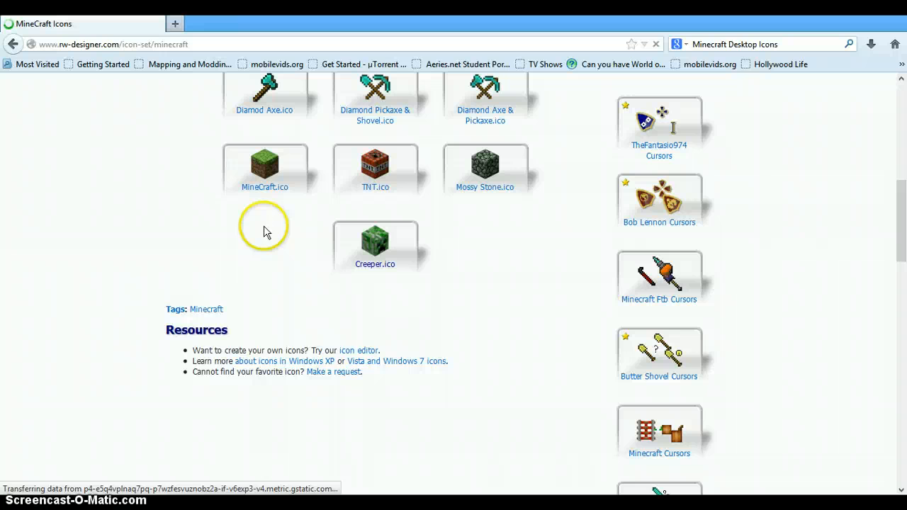
{"action": "mouse_move", "coordinate": [417, 229]}
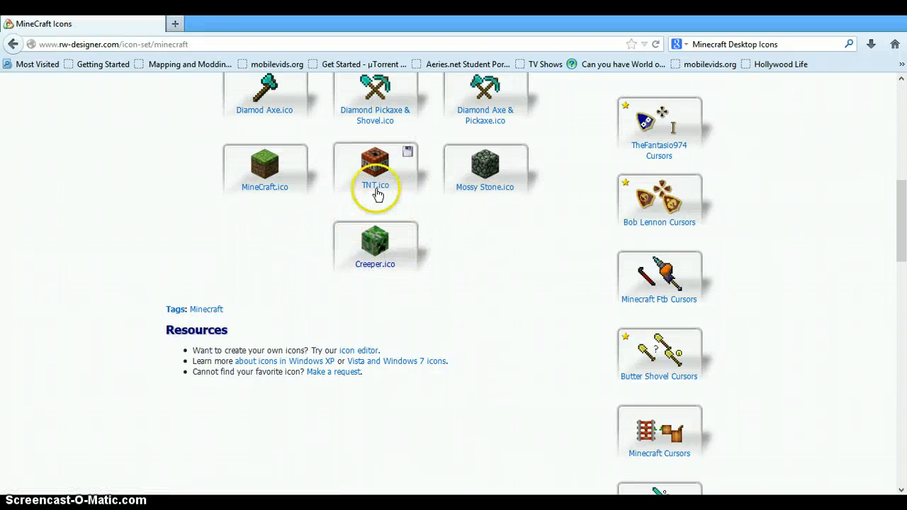
{"action": "left_click", "coordinate": [375, 166]}
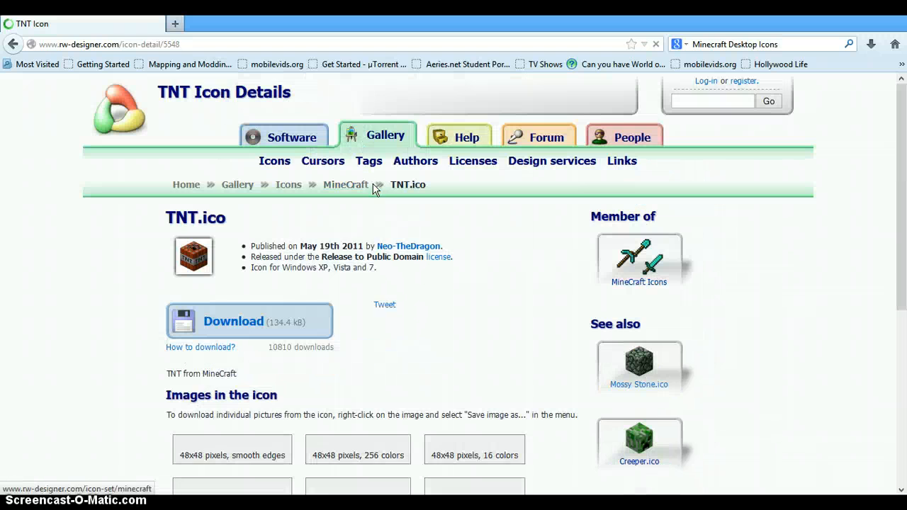
{"action": "scroll", "scroll_direction": "down", "scroll_amount": 3}
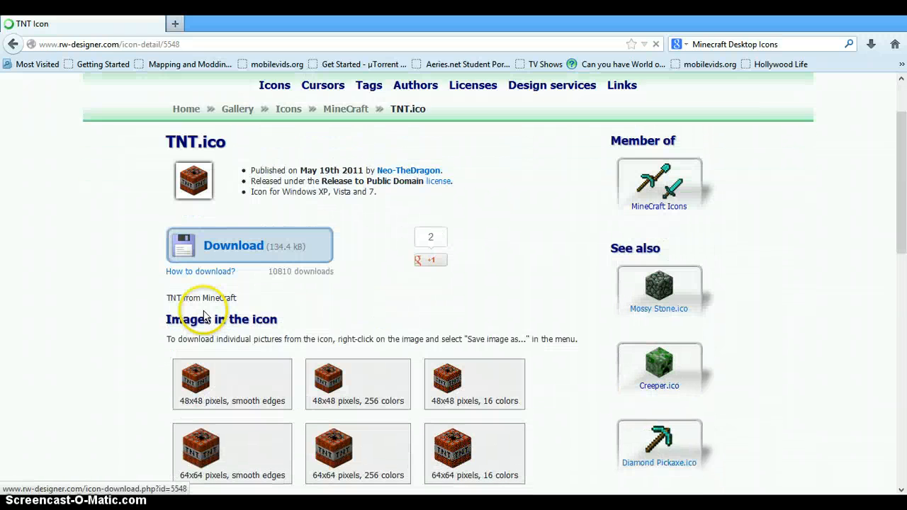
{"action": "scroll", "scroll_direction": "down", "scroll_amount": 3}
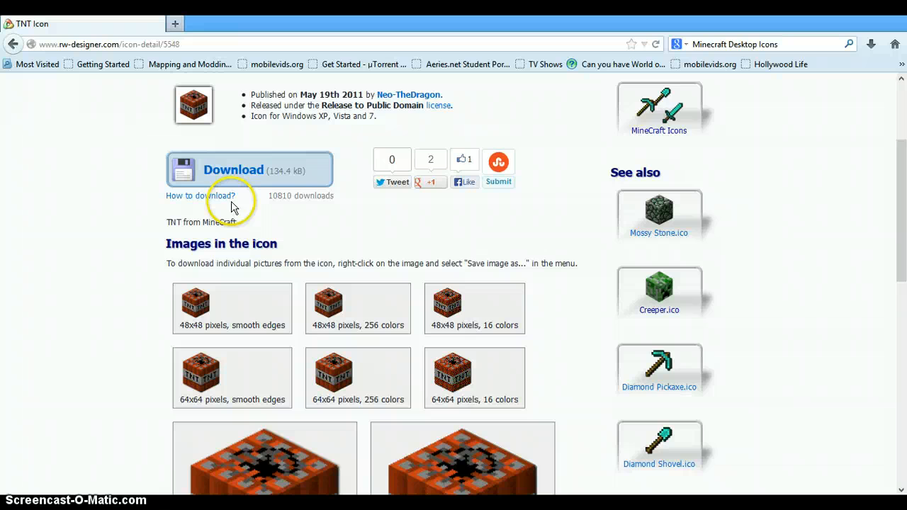
{"action": "scroll", "scroll_direction": "down", "scroll_amount": 3}
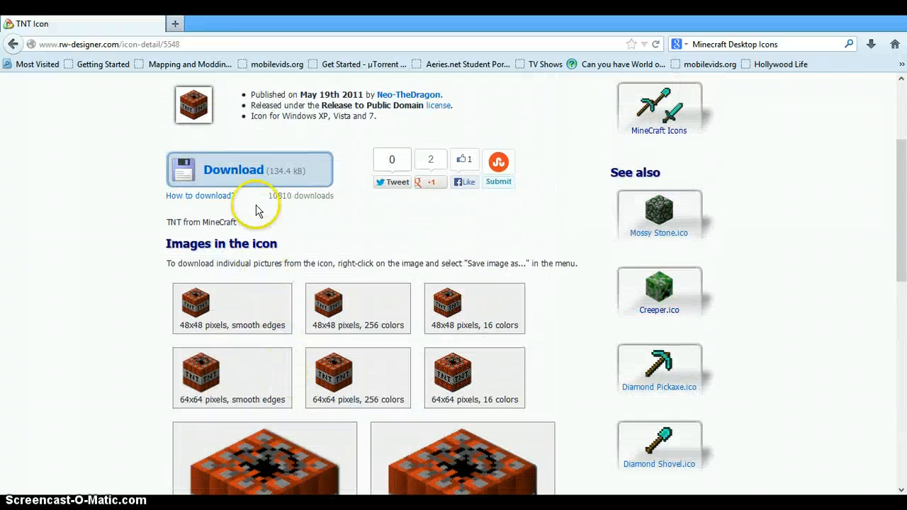
- Download TNT.ico and save the file to the computer
{"action": "left_click", "coordinate": [233, 170]}
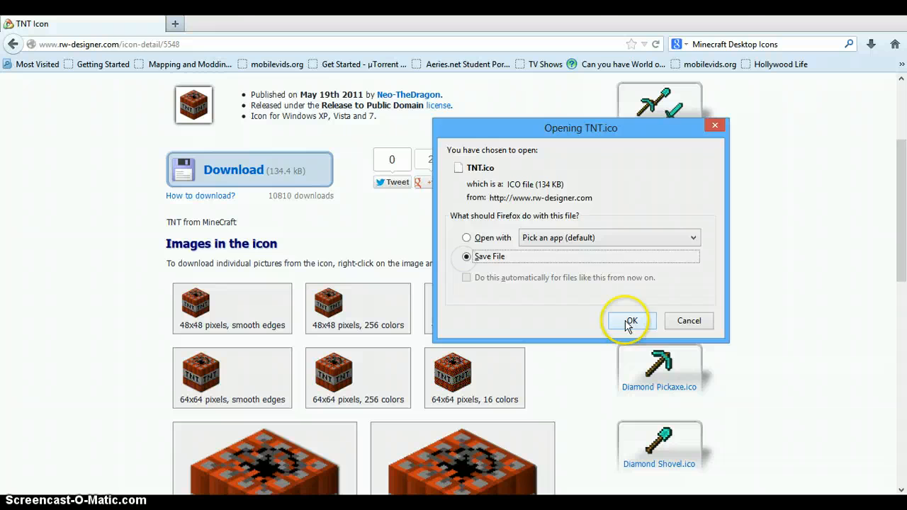
{"action": "left_click", "coordinate": [630, 321]}
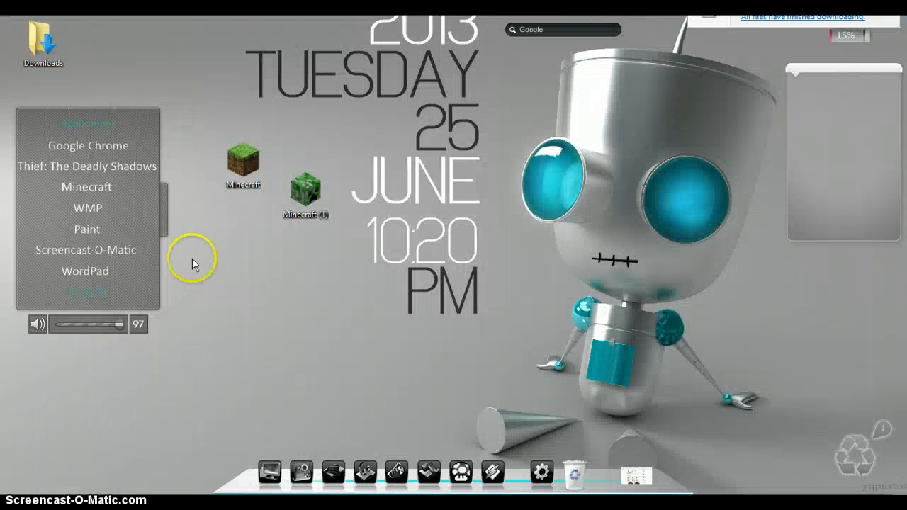
- Create a Minecraft desktop shortcut and bring up its Properties
{"action": "right_click", "coordinate": [242, 166]}
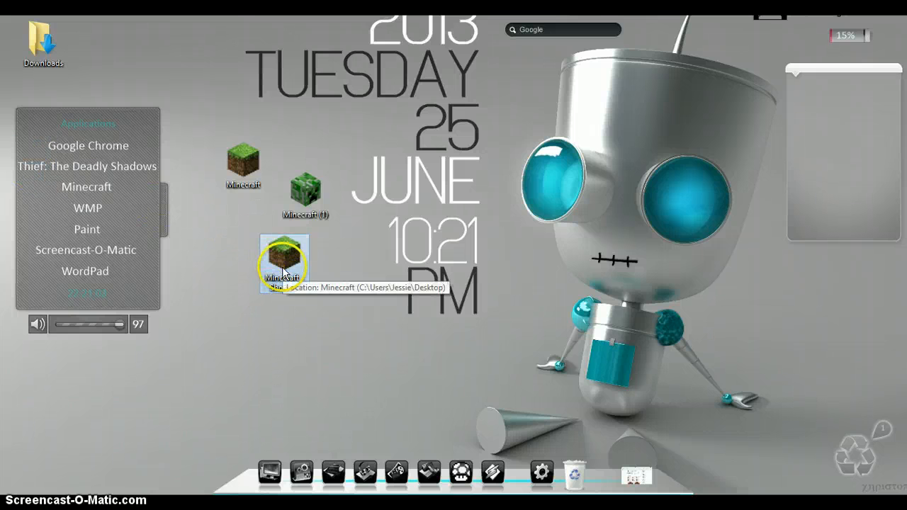
{"action": "right_click", "coordinate": [284, 263]}
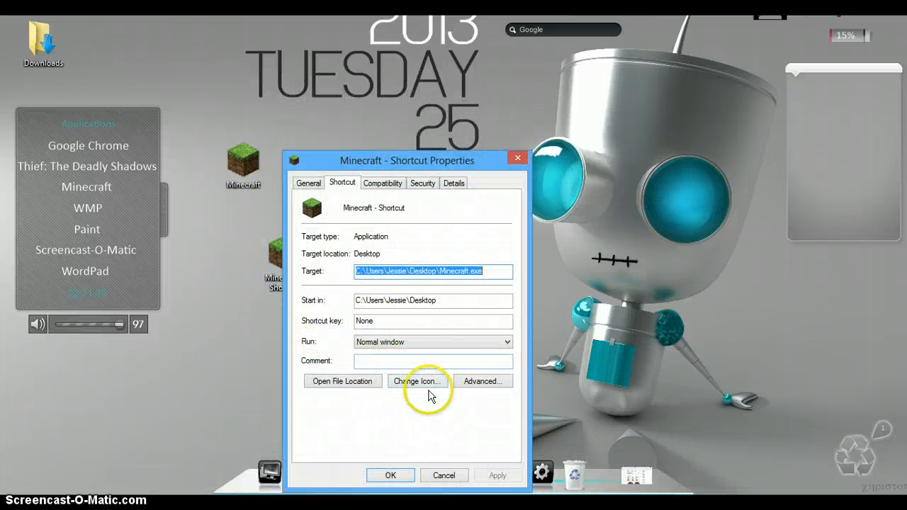
- In Change Icon, browse to the Downloads folder for another icon file
{"action": "left_click", "coordinate": [419, 382]}
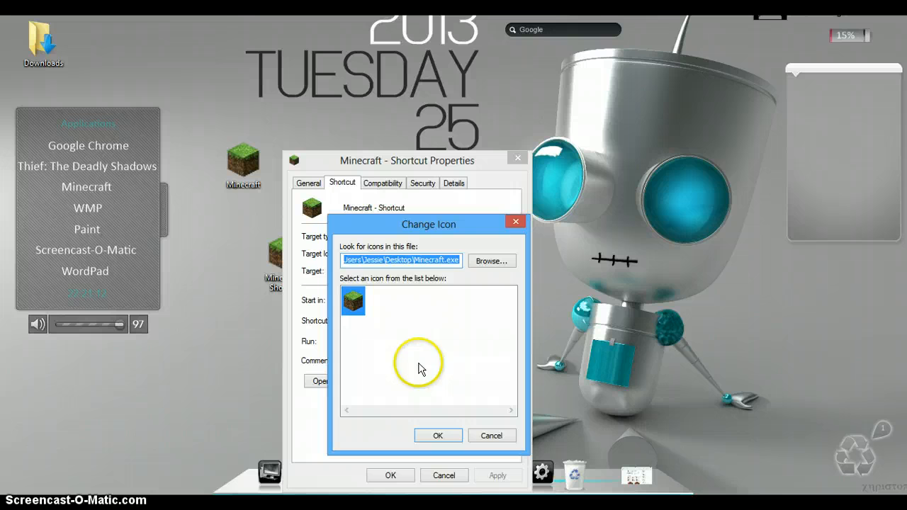
{"action": "left_click", "coordinate": [491, 261]}
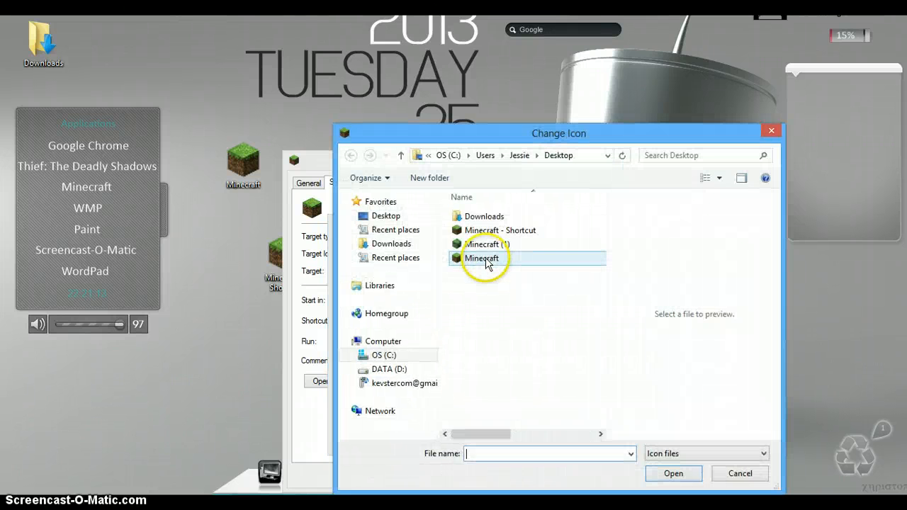
{"action": "left_click", "coordinate": [391, 243]}
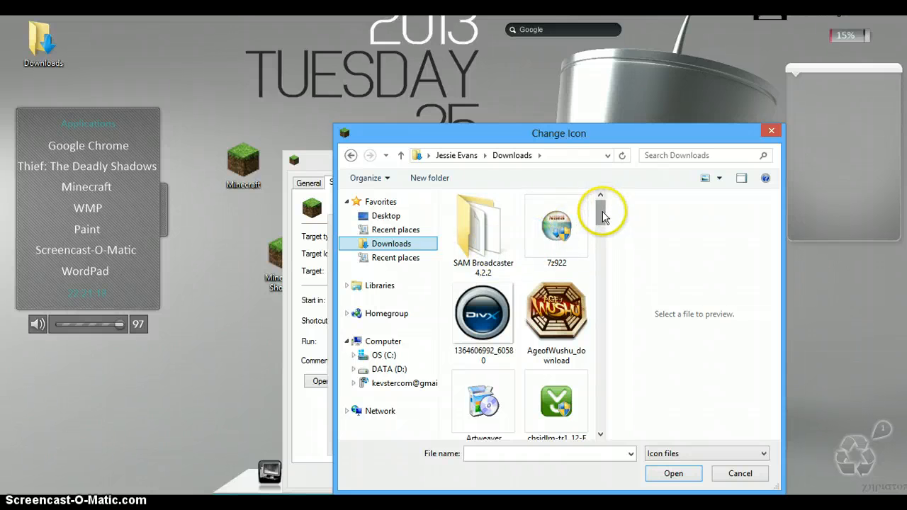
{"action": "scroll", "scroll_direction": "down", "scroll_amount": 3}
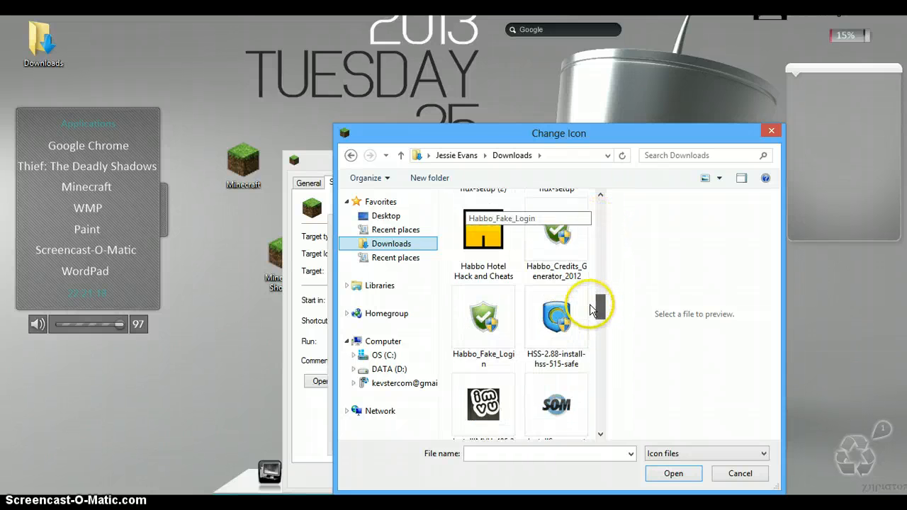
{"action": "scroll", "scroll_direction": "down", "scroll_amount": 3}
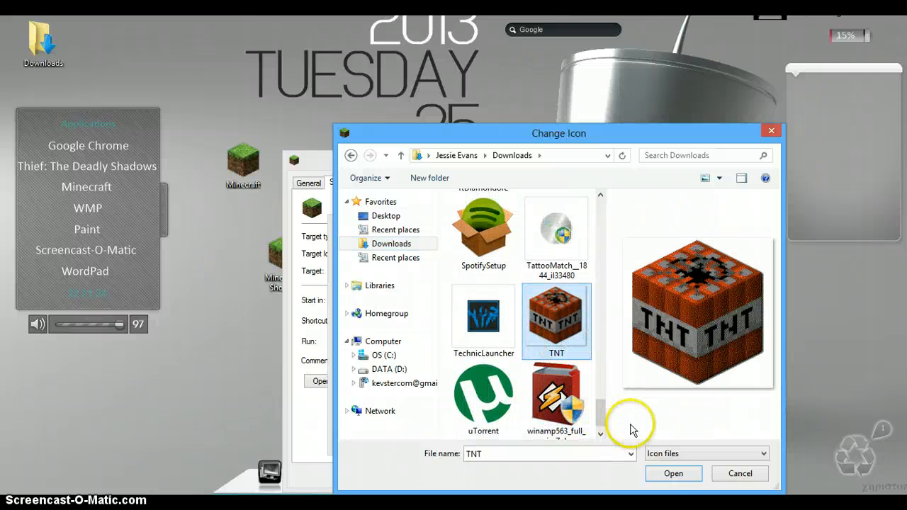
- Load TNT.ico and apply it as the shortcut's icon
{"action": "left_click", "coordinate": [672, 474]}
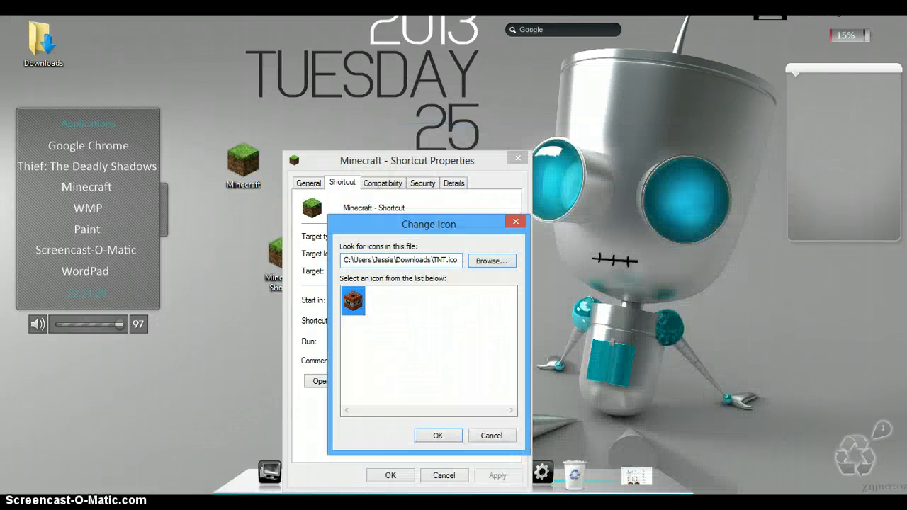
{"action": "left_click", "coordinate": [491, 435]}
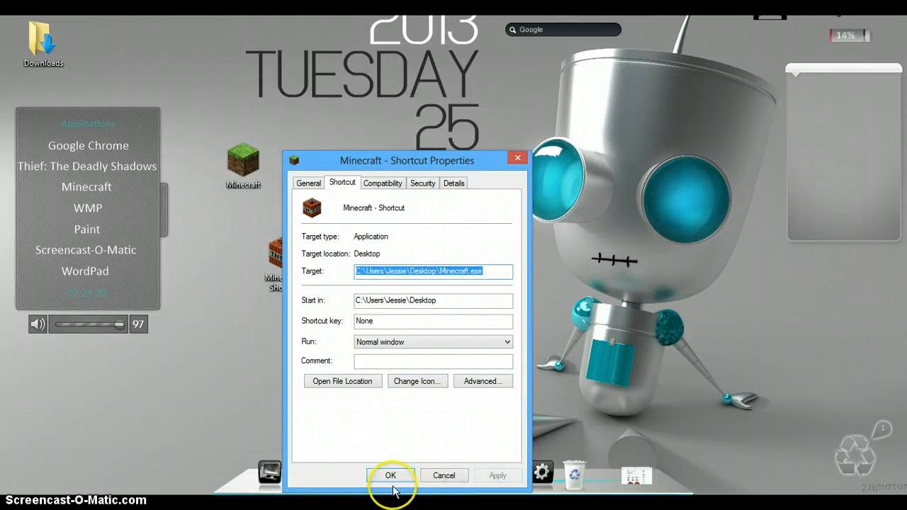
{"action": "left_click", "coordinate": [391, 475]}
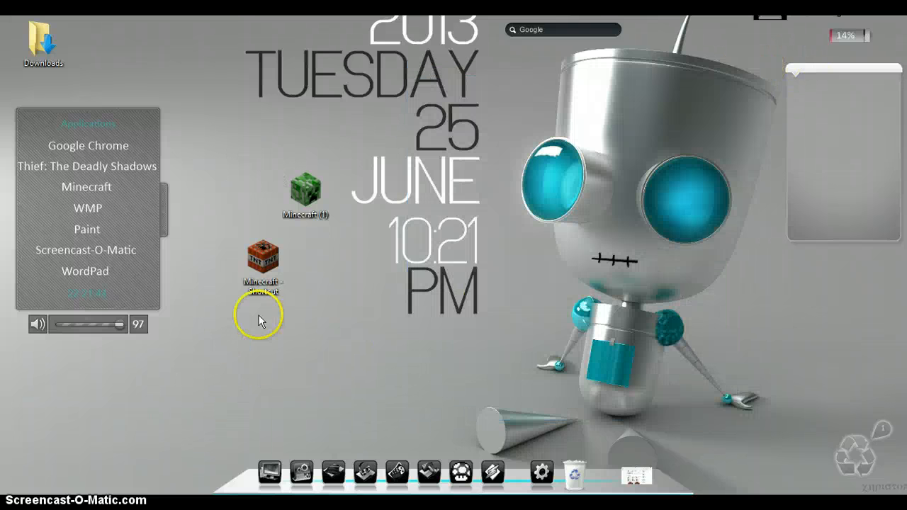
- Launch the Minecraft Launcher from the TNT-icon Minecraft desktop shortcut
{"action": "left_click", "coordinate": [263, 259]}
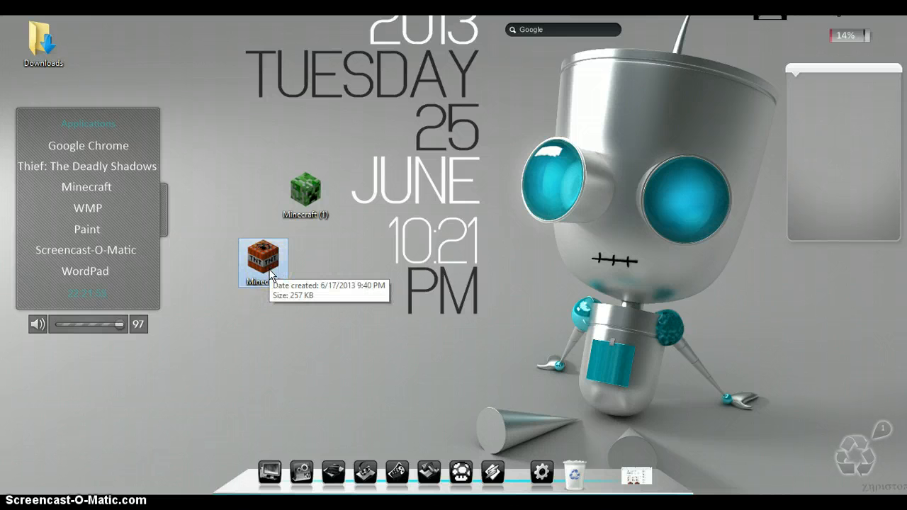
{"action": "double_click", "coordinate": [263, 258]}
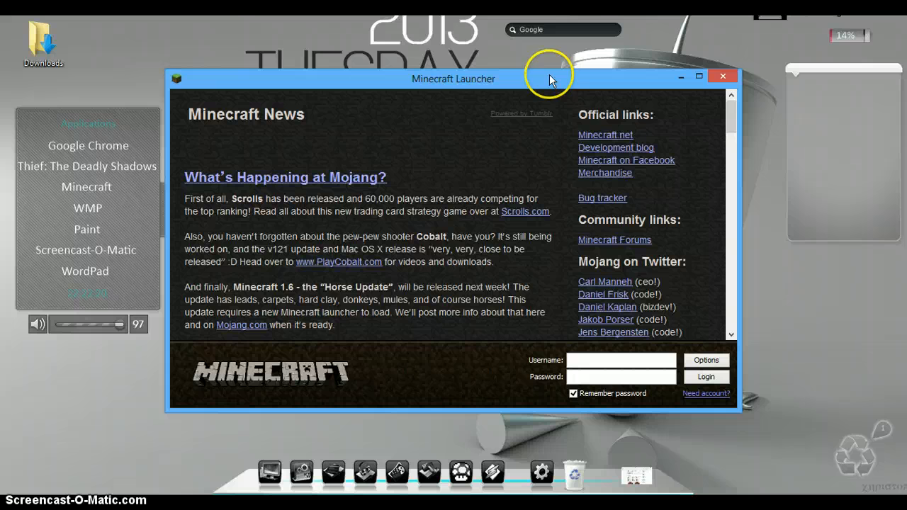